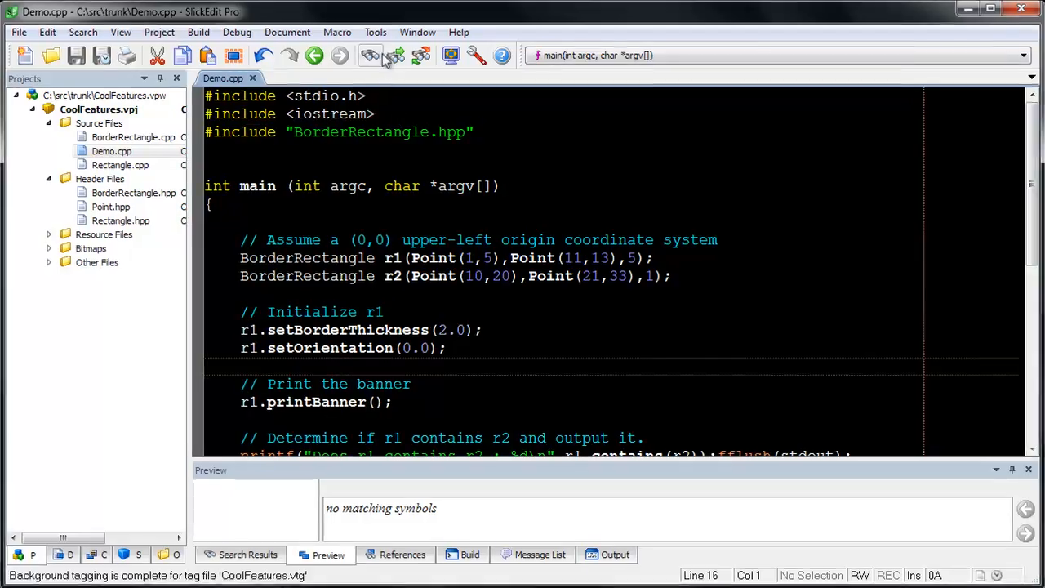
Step: Show the Tools menu with its File Difference command
{"action": "left_click", "coordinate": [375, 33]}
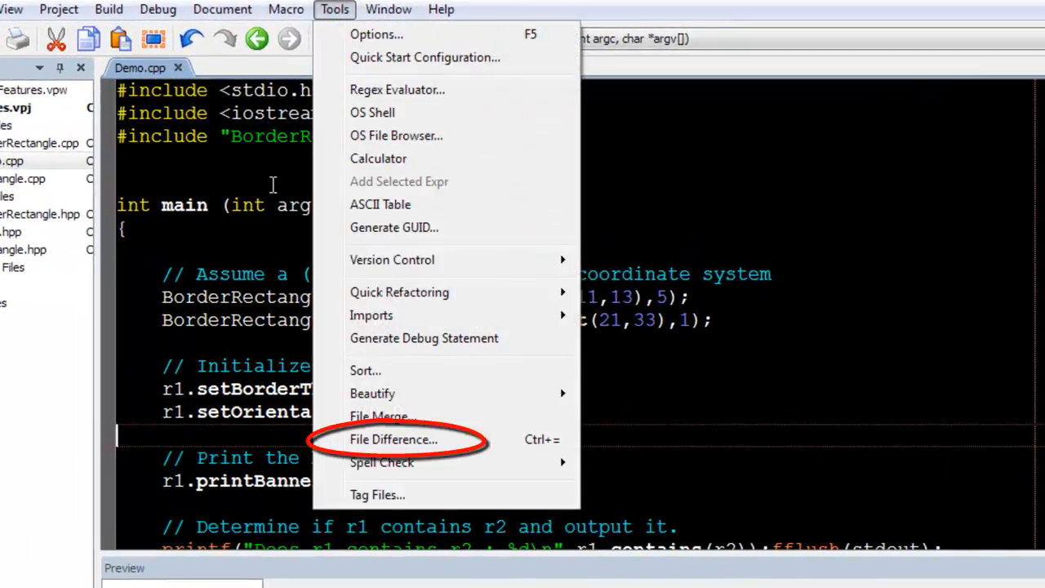
{"action": "mouse_move", "coordinate": [333, 440]}
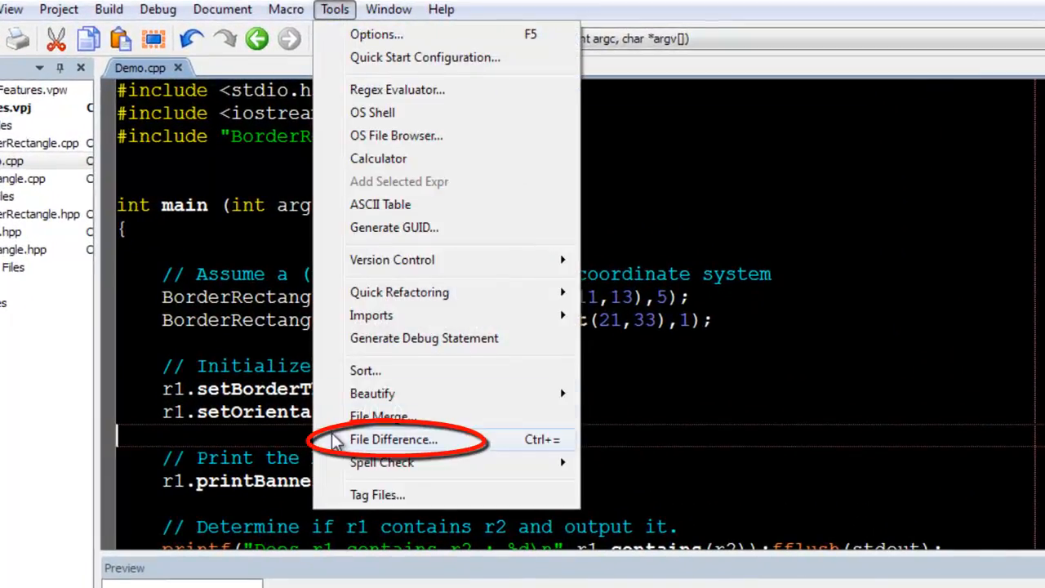
Step: Start File Difference and choose the open Demo.cpp buffer as Path 1 against Demo2.cpp
{"action": "left_click", "coordinate": [393, 439]}
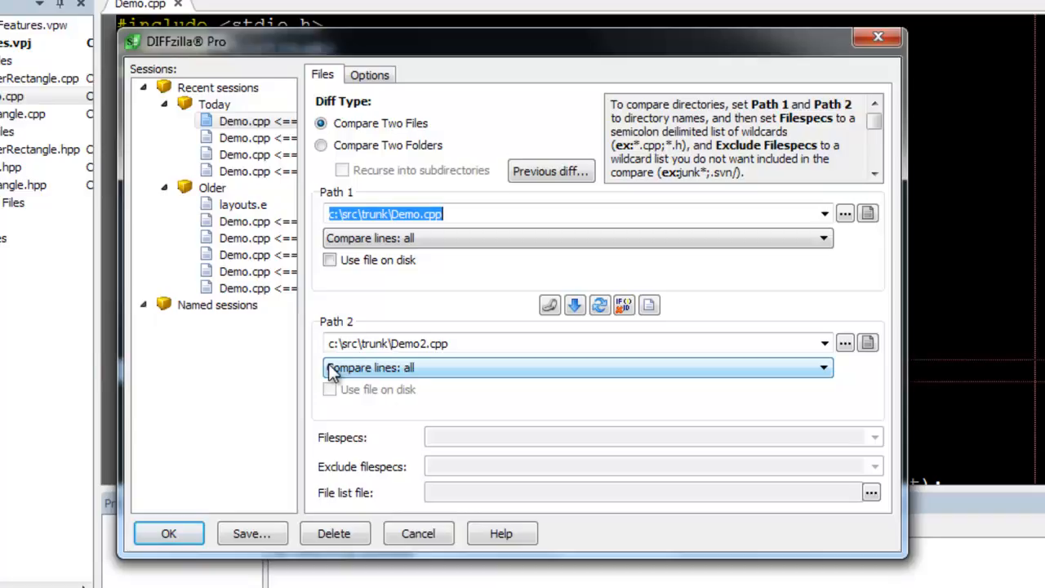
{"action": "mouse_move", "coordinate": [372, 366]}
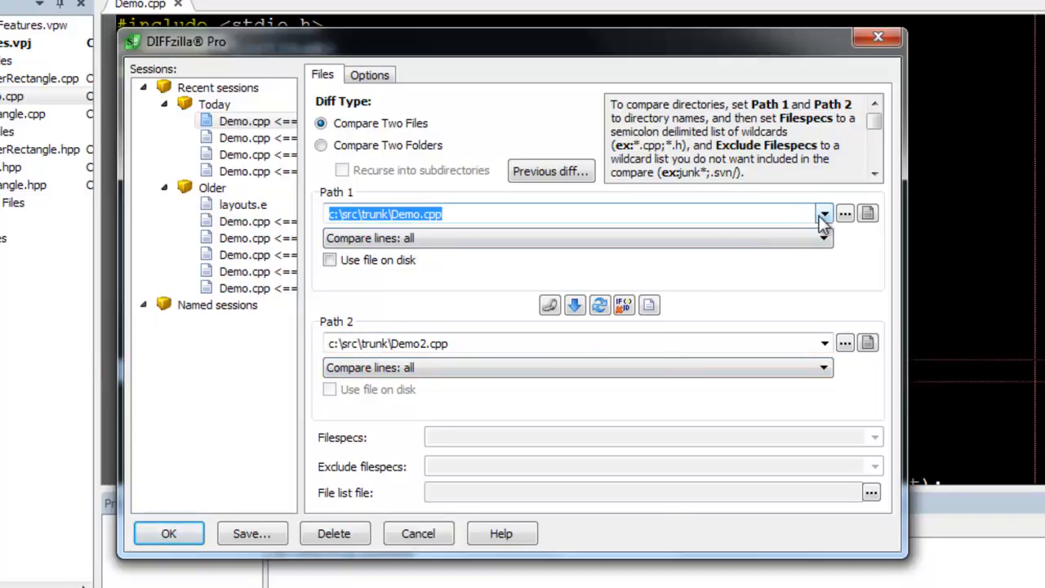
{"action": "left_click", "coordinate": [823, 214]}
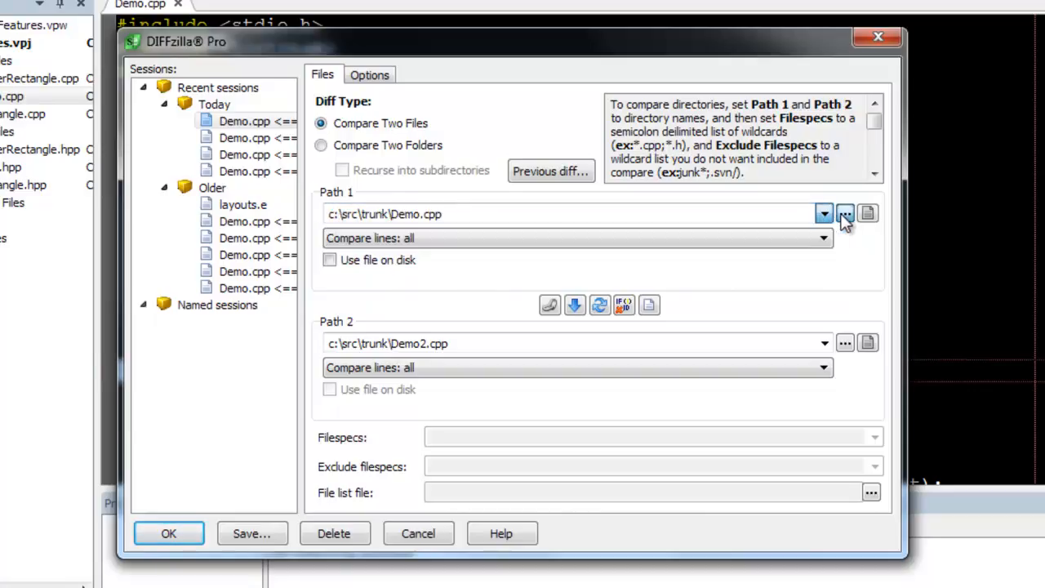
{"action": "left_click", "coordinate": [869, 212]}
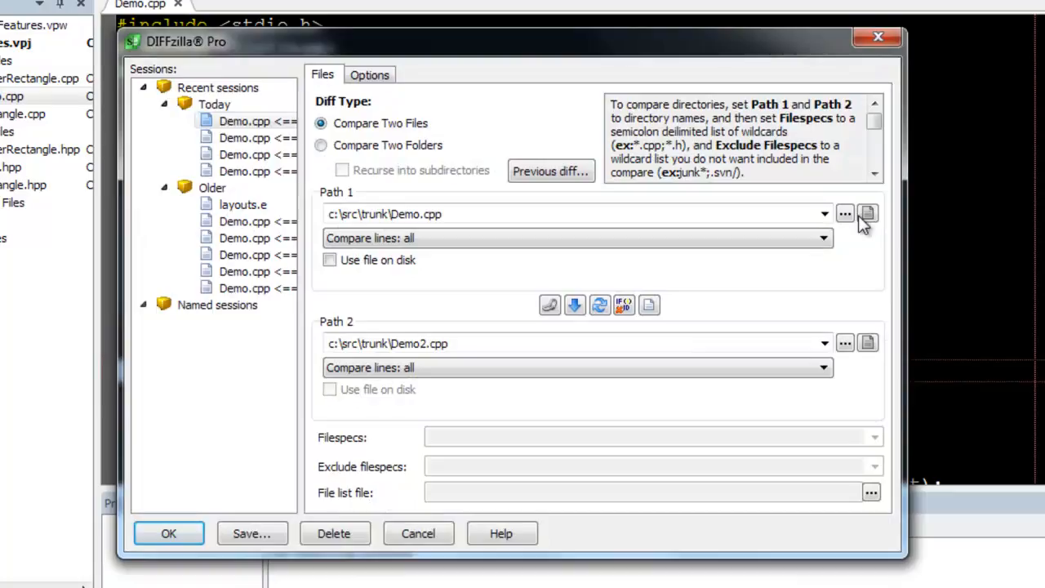
{"action": "left_click", "coordinate": [867, 212]}
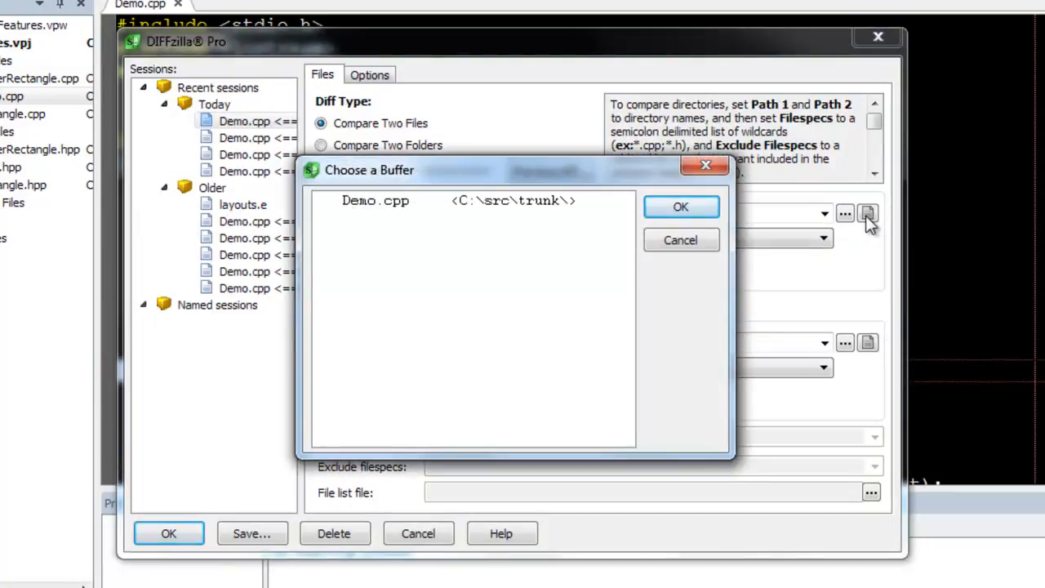
{"action": "left_click", "coordinate": [679, 206]}
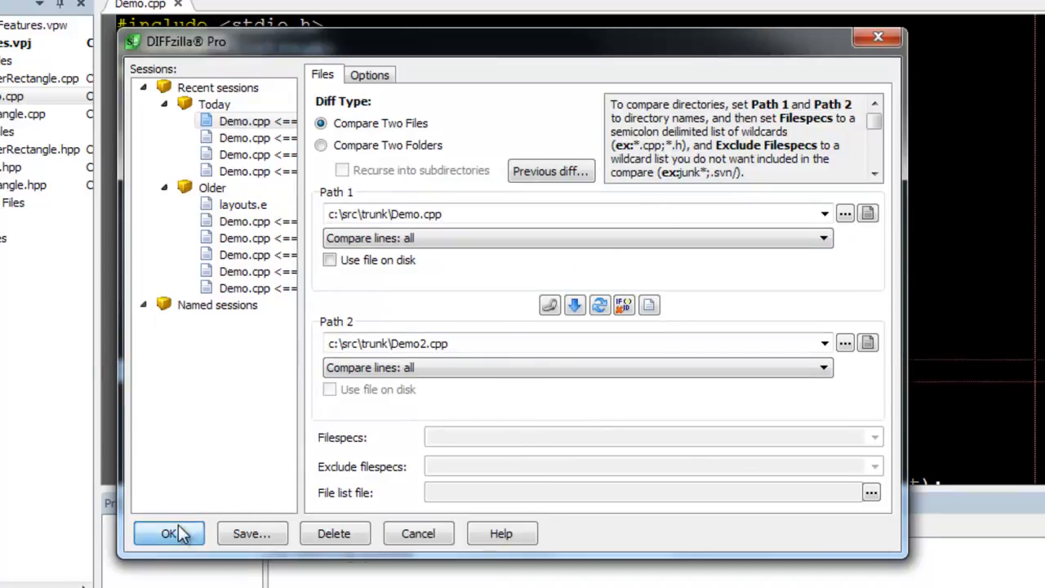
Step: Run the DIFFzilla comparison and step forward two differences, then back one
{"action": "left_click", "coordinate": [170, 533]}
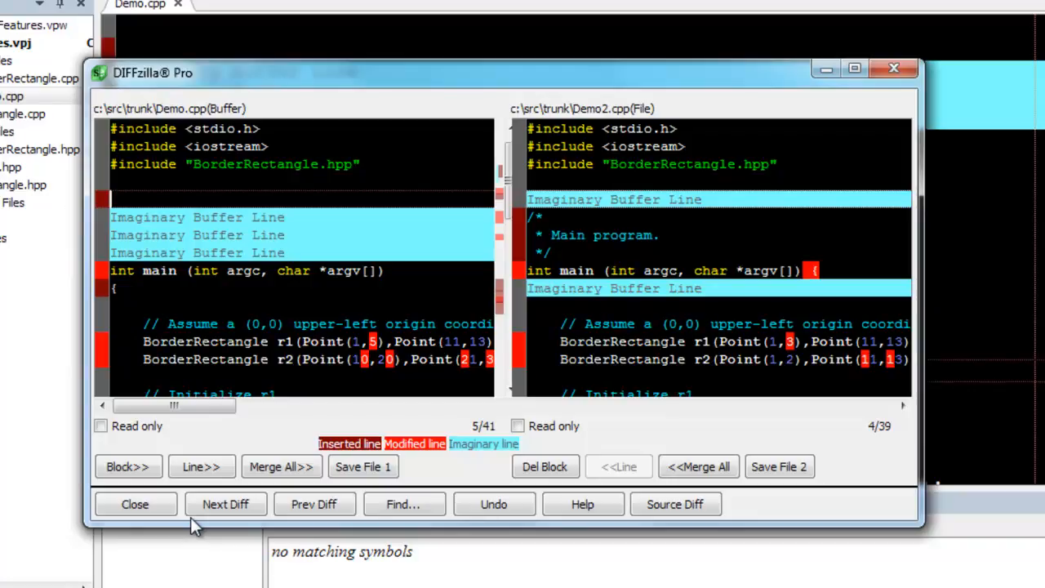
{"action": "left_click", "coordinate": [225, 503]}
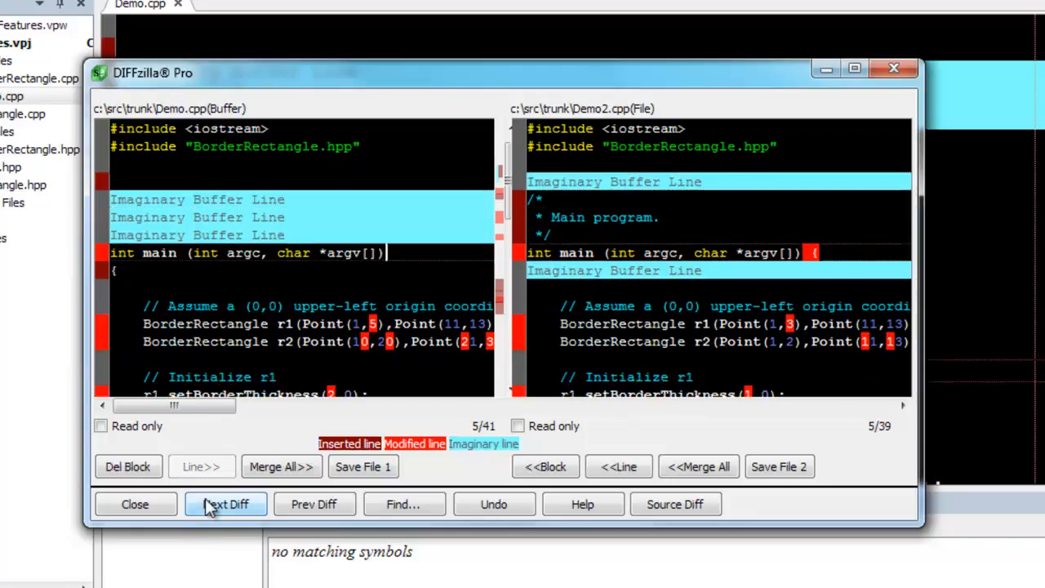
{"action": "left_click", "coordinate": [225, 503]}
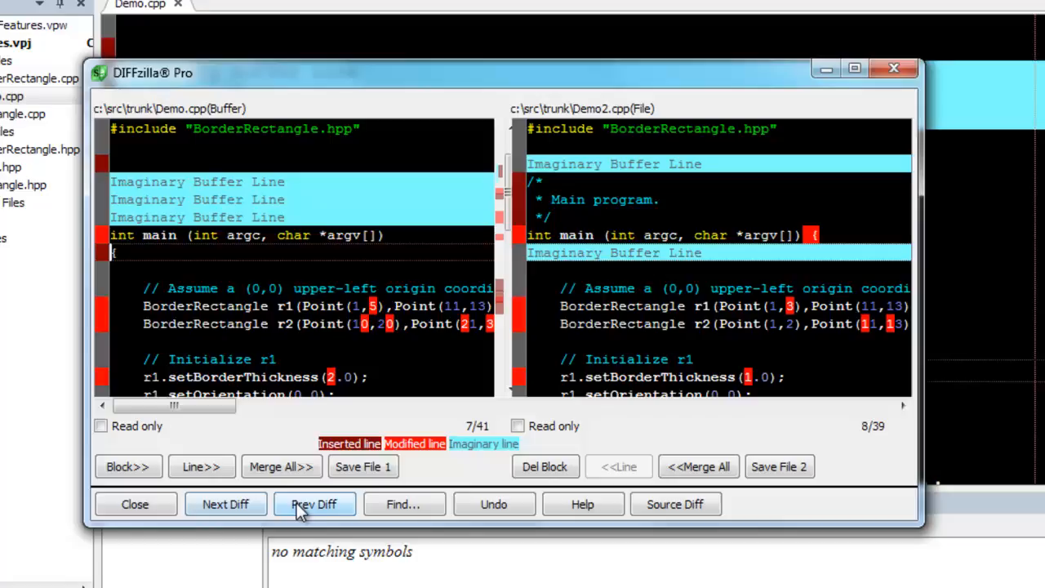
{"action": "left_click", "coordinate": [313, 503]}
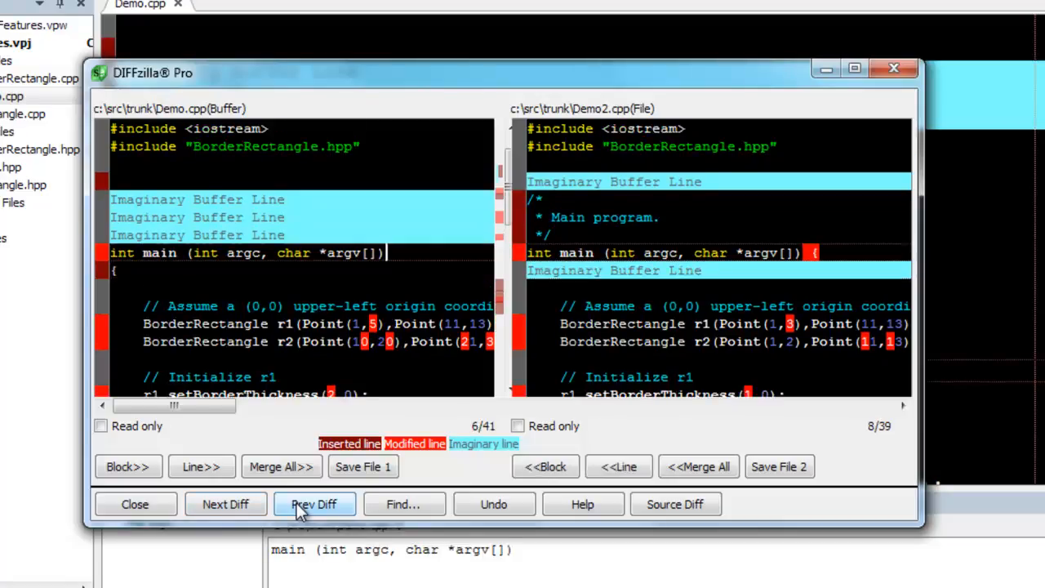
{"action": "mouse_move", "coordinate": [493, 503]}
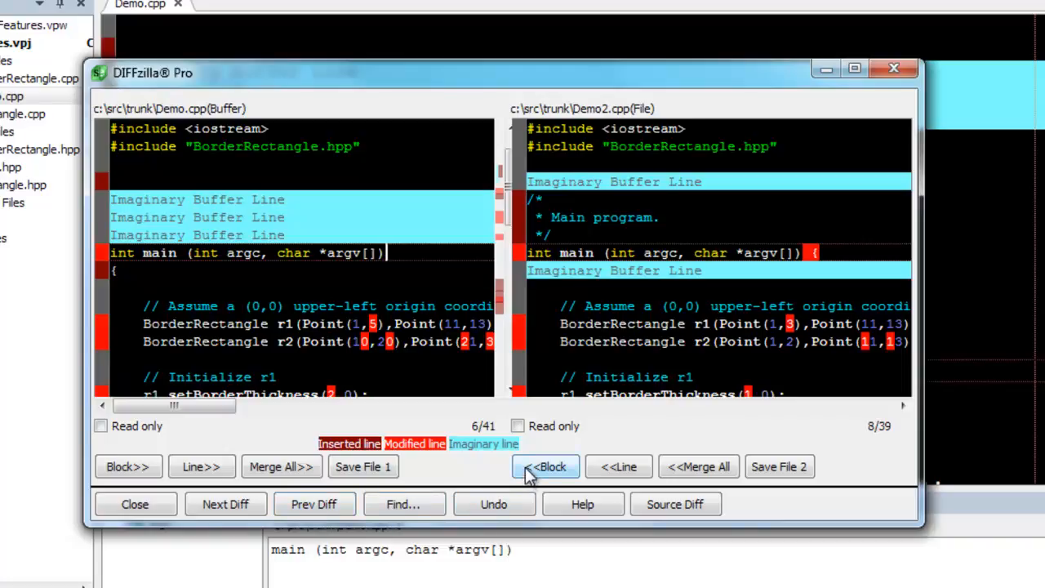
Step: Copy Demo2.cpp's main-line block into Demo.cpp and delete the leftover brace line
{"action": "left_click", "coordinate": [545, 467]}
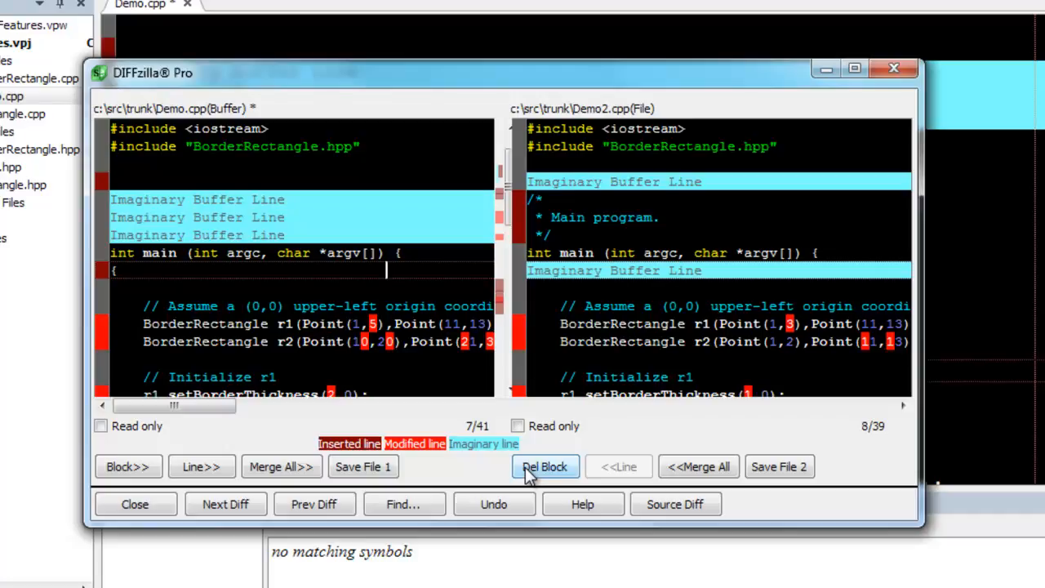
{"action": "left_click", "coordinate": [545, 467]}
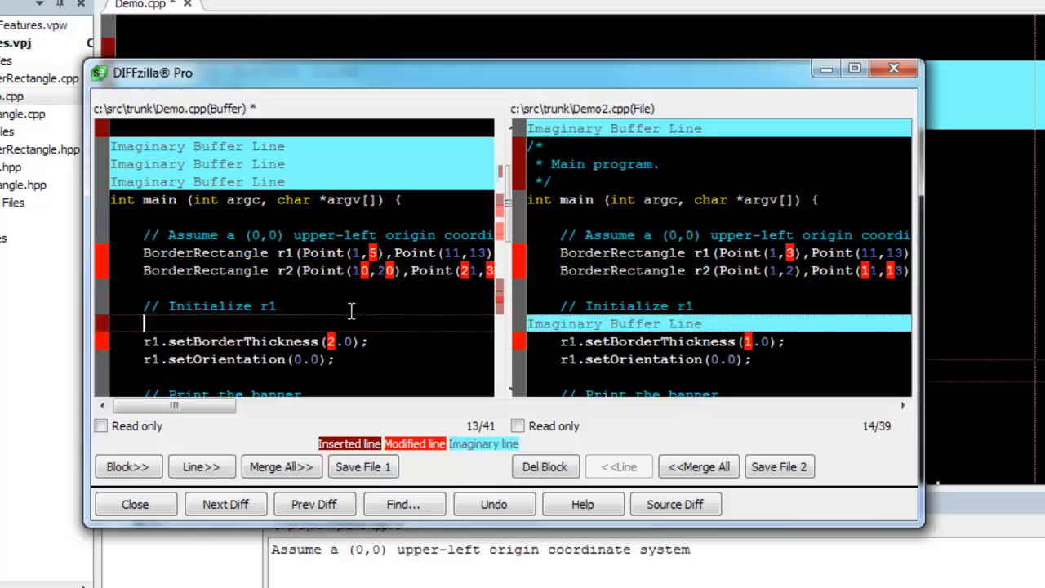
Step: Begin a new comment reading "// Ano" below the "// Initialize r1" line in Demo.cpp
{"action": "type", "text": "// Ano"}
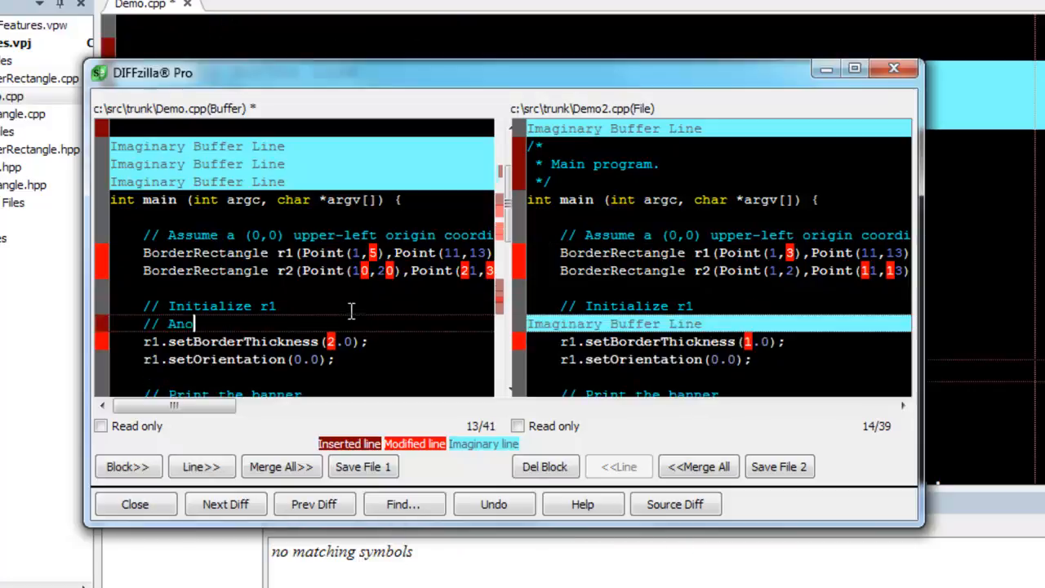